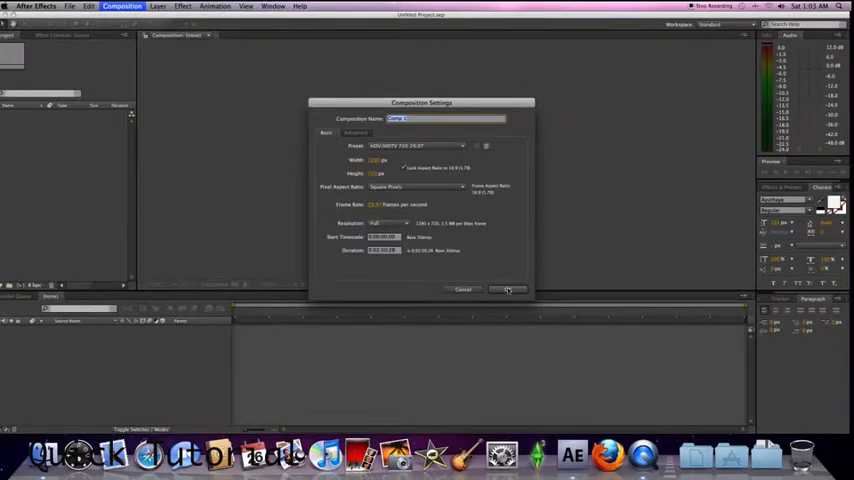
# Create a new composition and add a white solid layer to it.
pyautogui.click(157, 6)
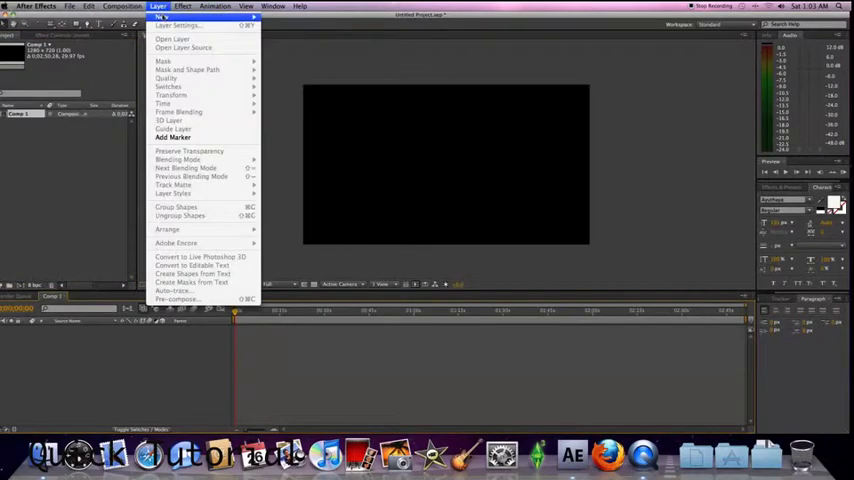
pyautogui.click(165, 17)
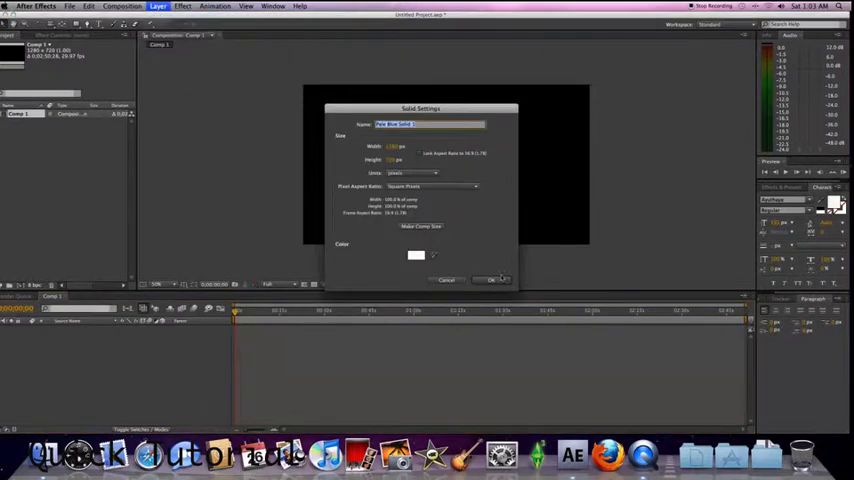
pyautogui.click(492, 279)
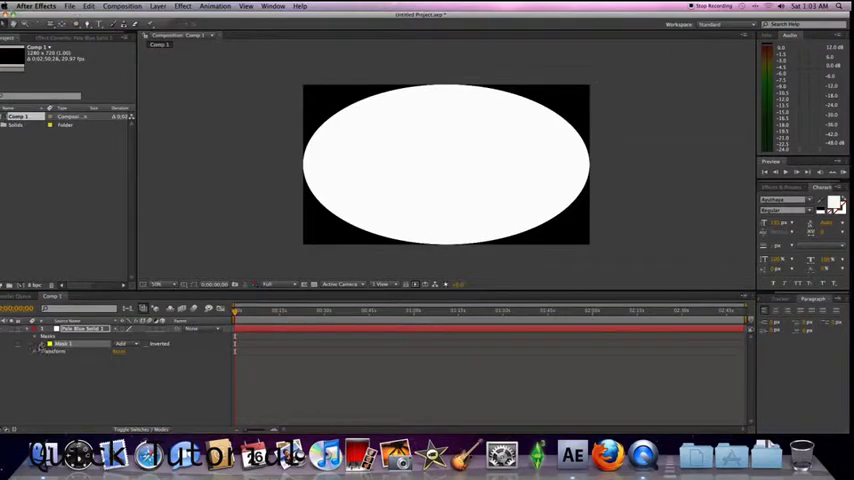
# Expand Mask 1 on the solid, raise its feather to a large value, and collapse the layer.
pyautogui.click(42, 343)
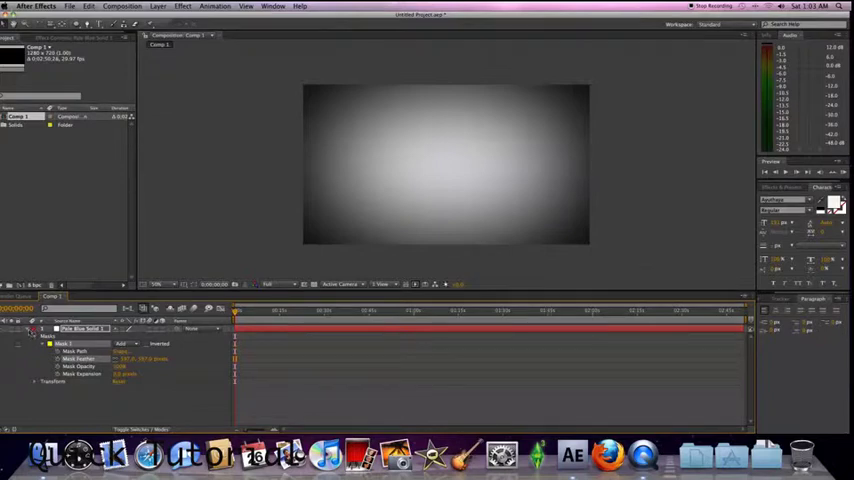
pyautogui.click(24, 328)
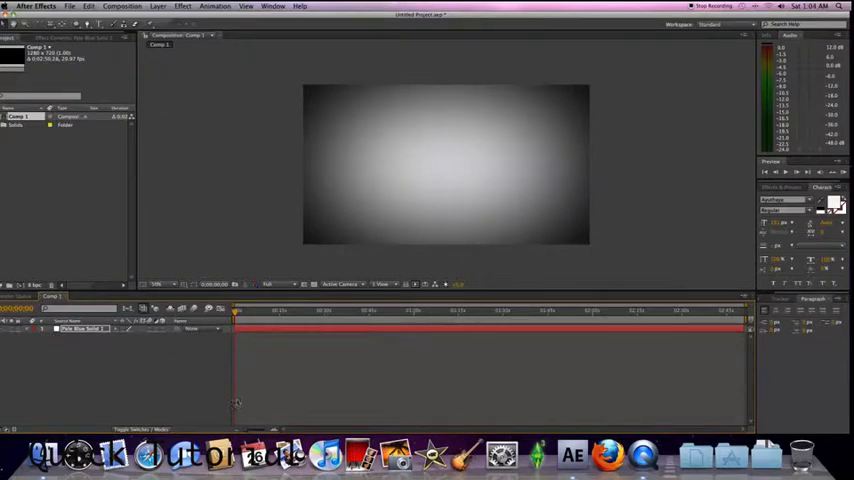